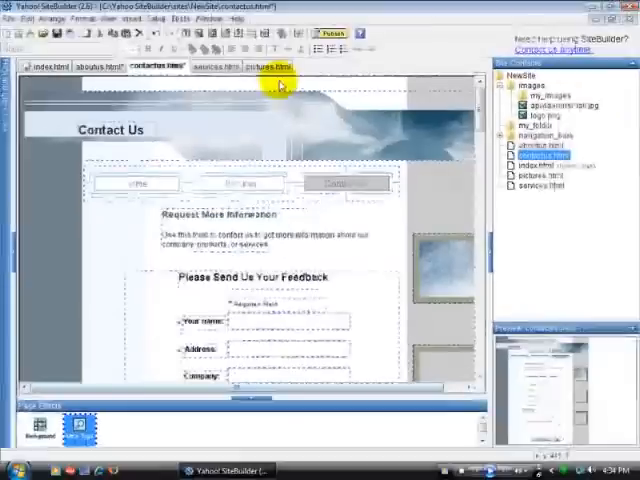
Switch to the pictures.html page, then start and cancel an image insert
left_click(288, 70)
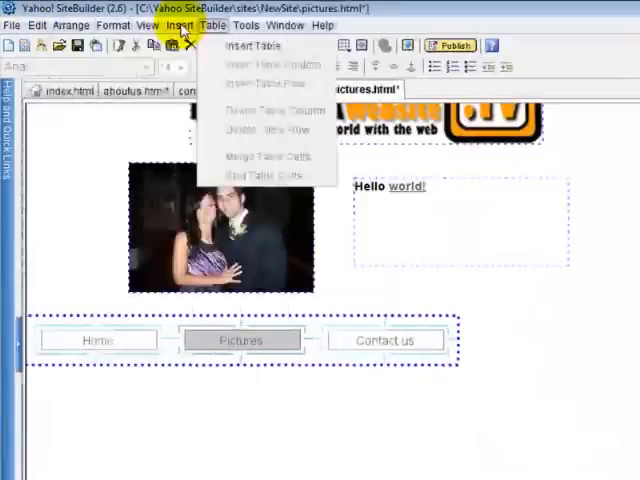
left_click(172, 25)
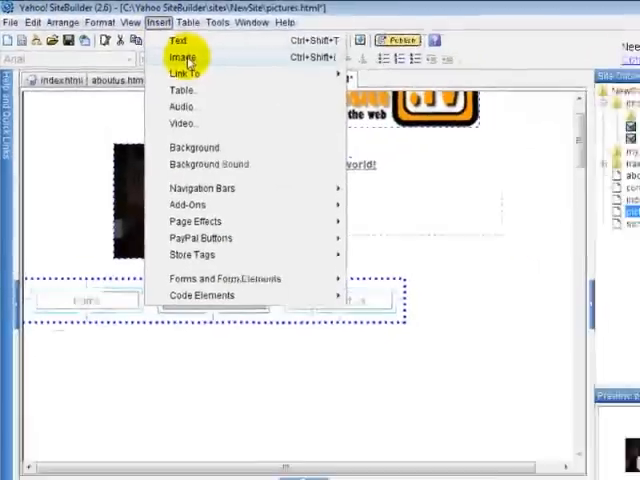
left_click(181, 56)
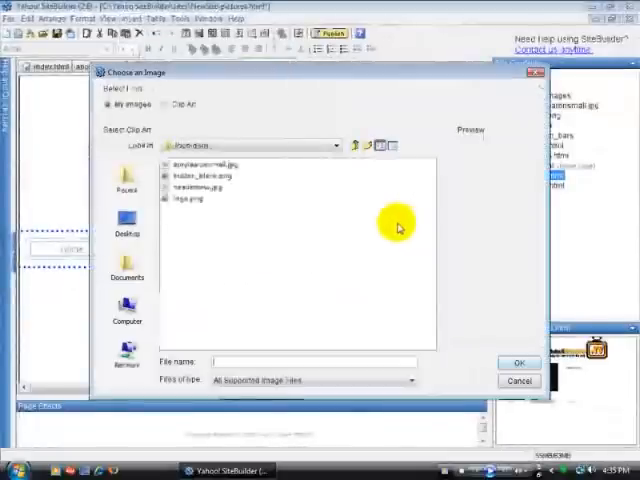
left_click(124, 18)
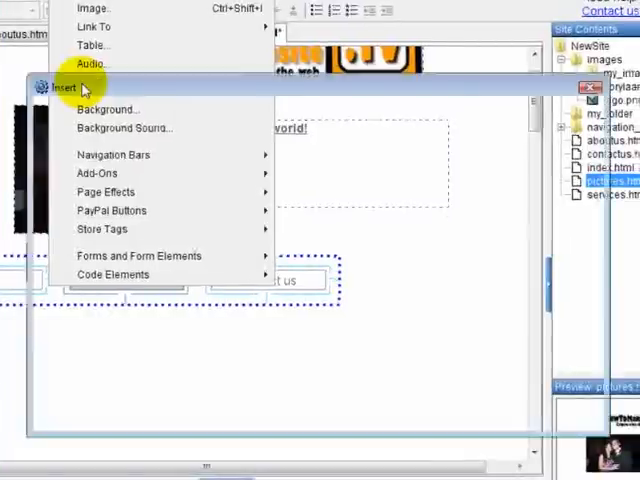
Insert briefvideo.wmv from the Desktop's Oxpose Video folder onto the page
left_click(90, 64)
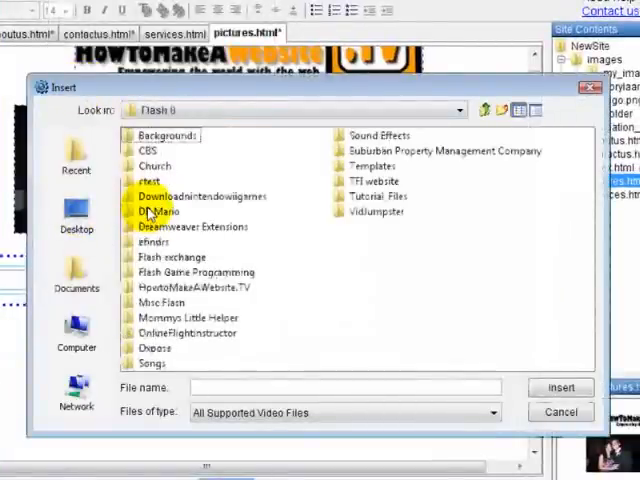
left_click(76, 210)
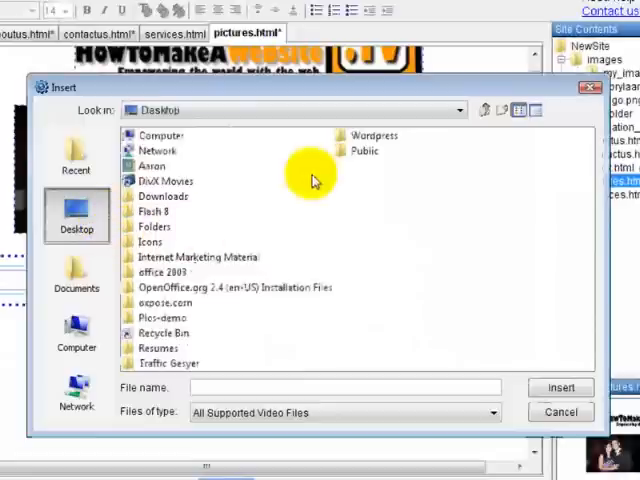
left_click(76, 333)
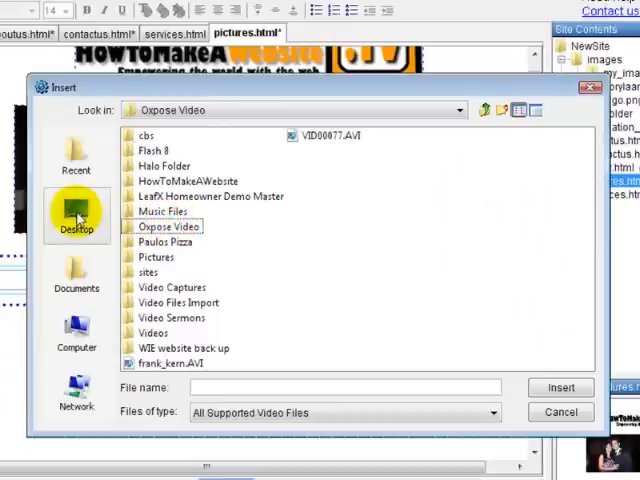
double_click(168, 226)
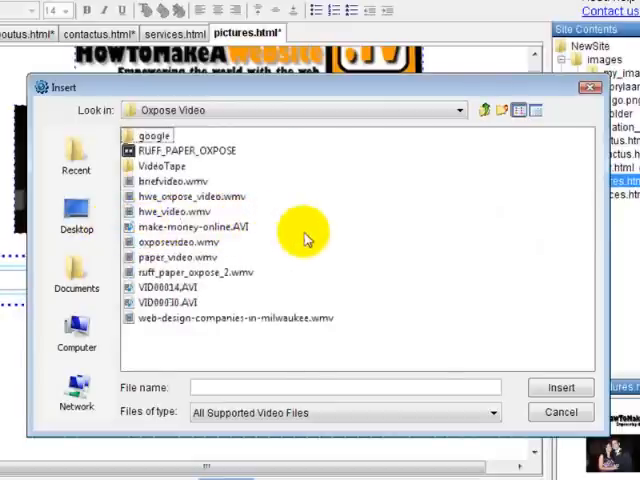
left_click(176, 181)
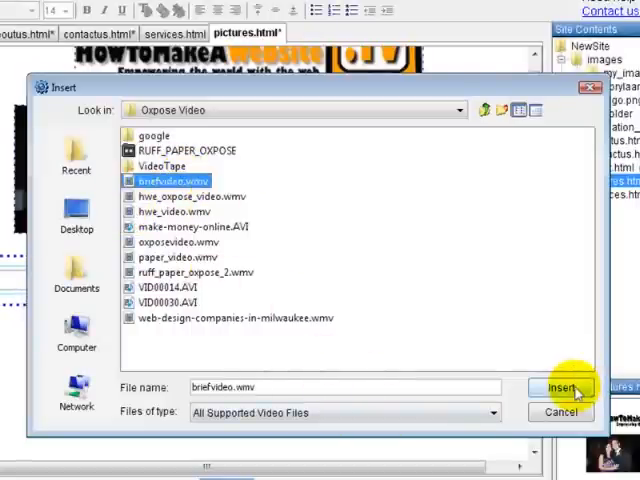
left_click(560, 388)
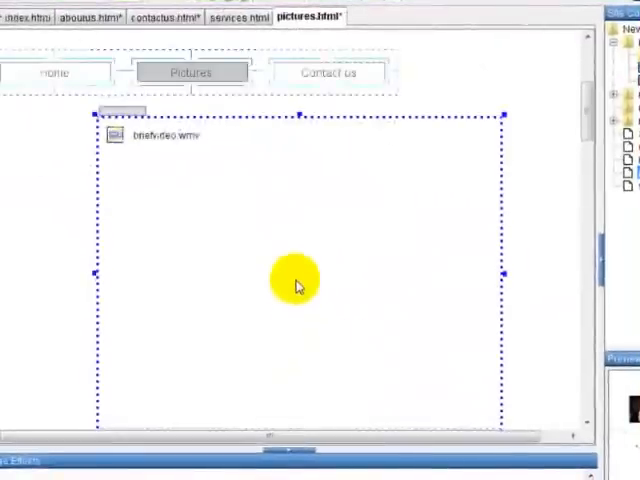
In Video Properties, keep Windows Media Player and toggle Autostart off, then back on
double_click(150, 135)
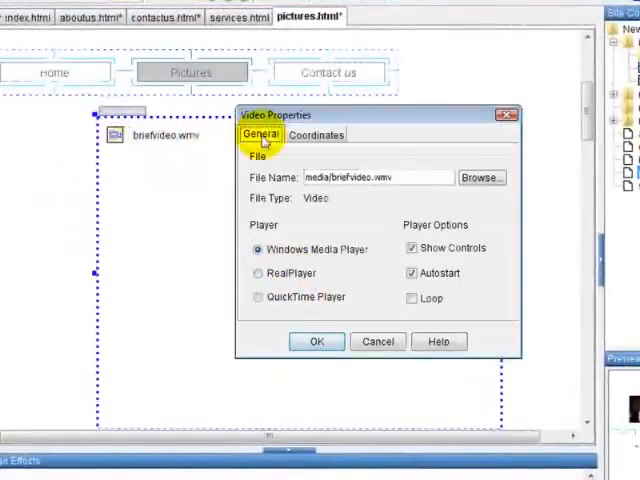
mouse_move(297, 225)
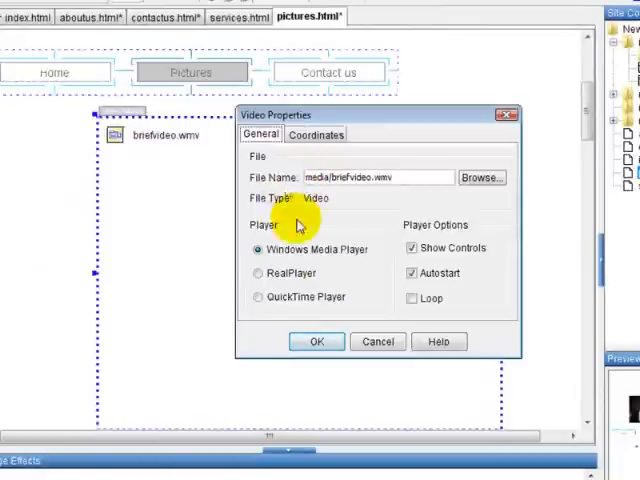
mouse_move(330, 295)
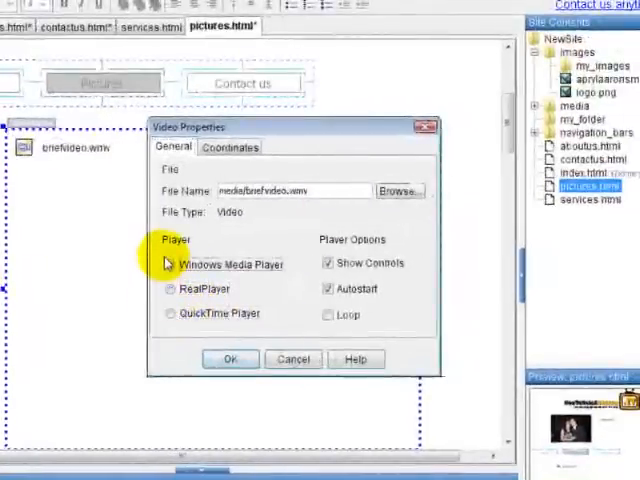
left_click(170, 264)
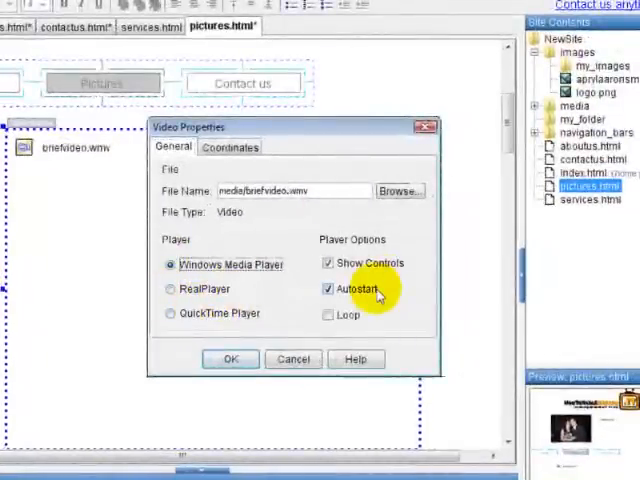
mouse_move(270, 240)
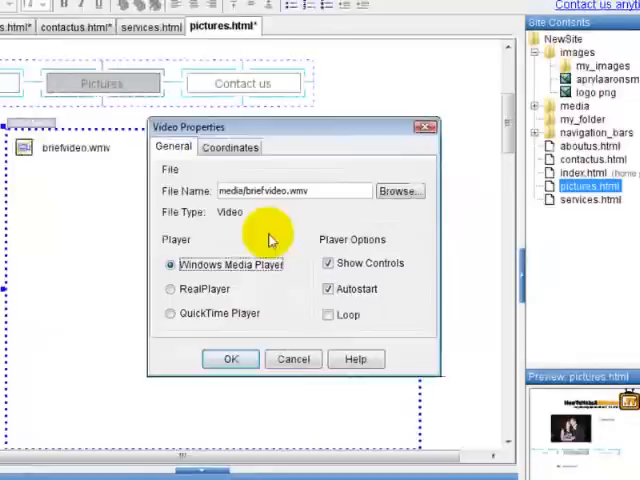
mouse_move(278, 295)
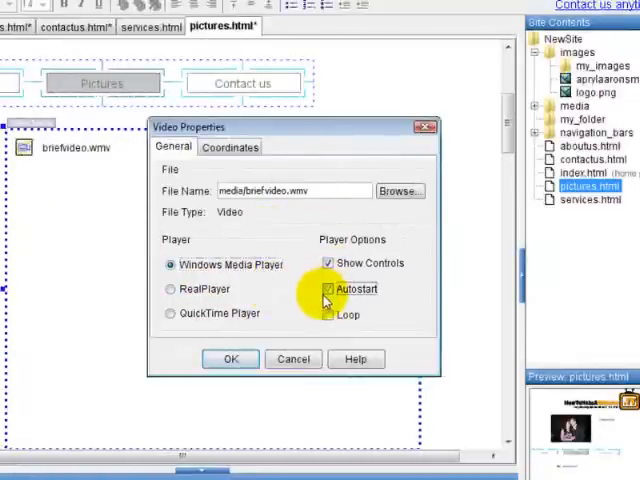
left_click(328, 288)
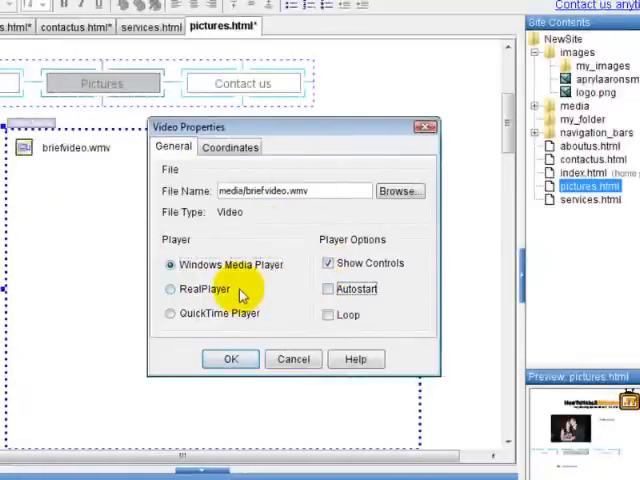
mouse_move(245, 270)
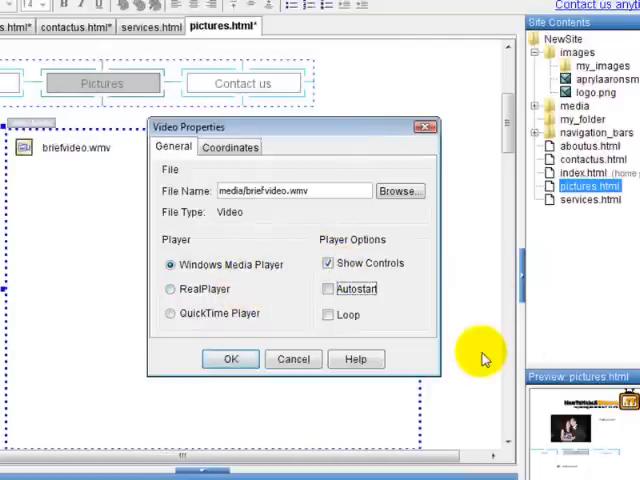
mouse_move(315, 291)
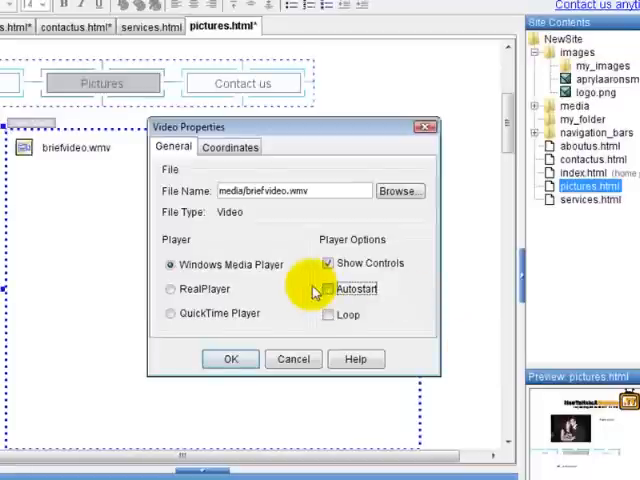
left_click(327, 263)
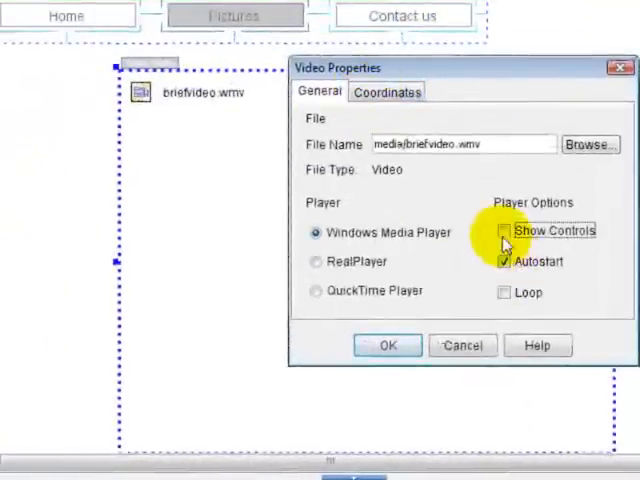
left_click(388, 345)
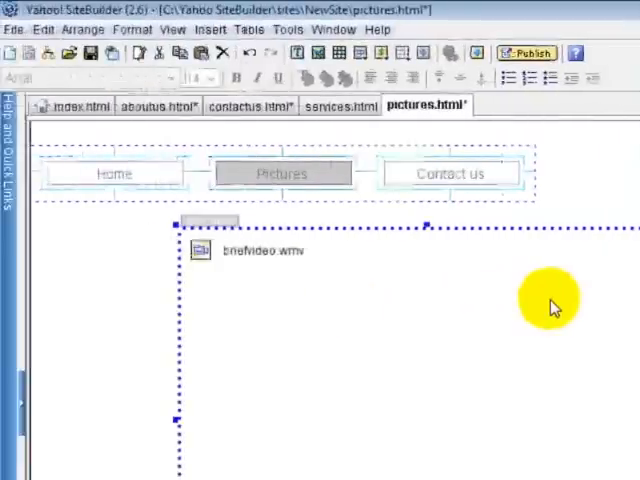
mouse_move(405, 40)
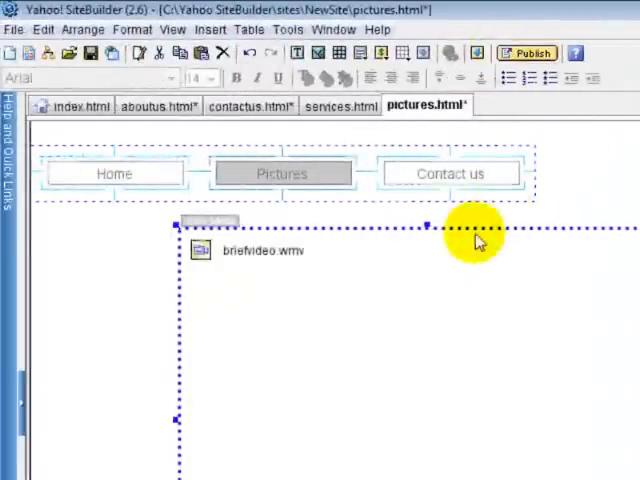
mouse_move(445, 290)
type("youtube")
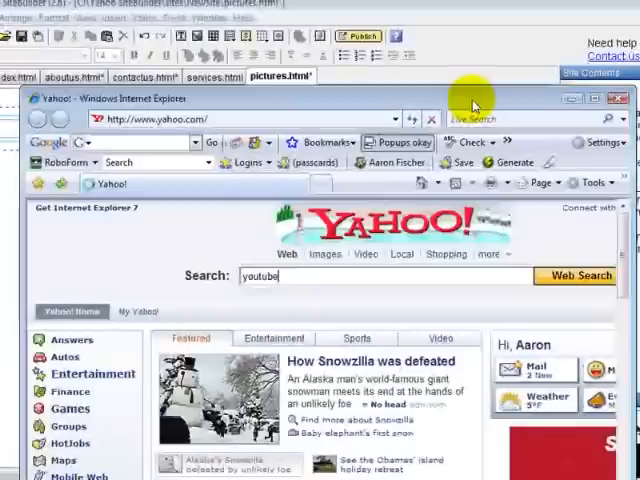
Search YouTube for dance and open the Evolution of Dance result
left_click(577, 276)
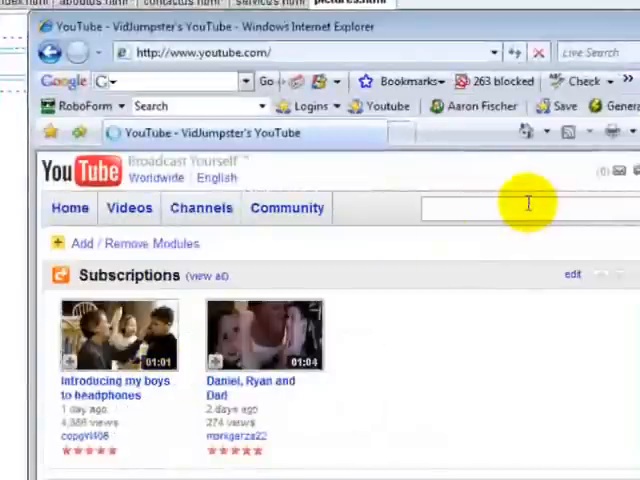
type("h")
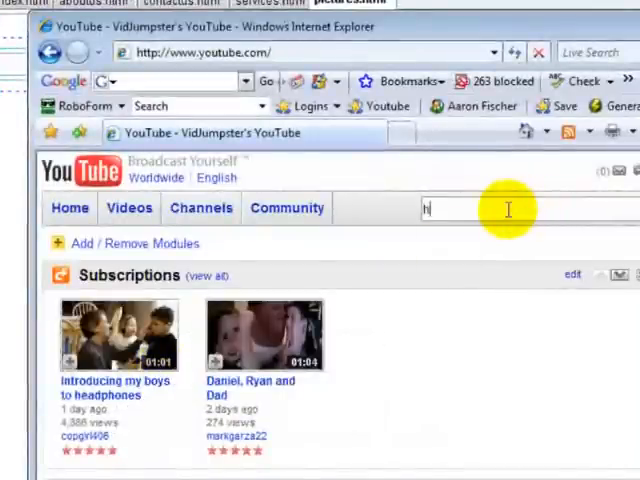
type("owt")
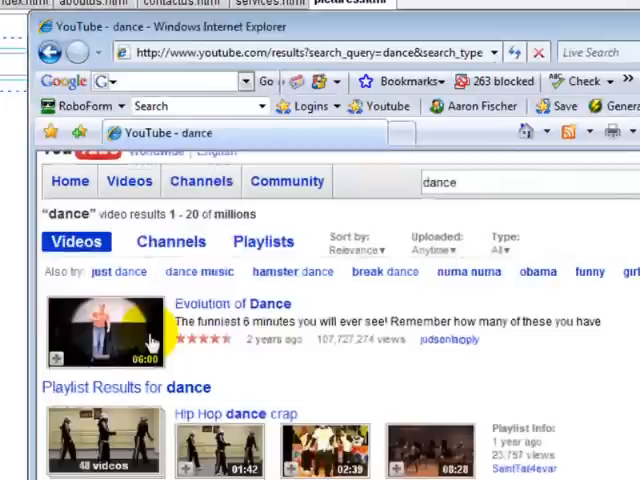
scroll("down", 3)
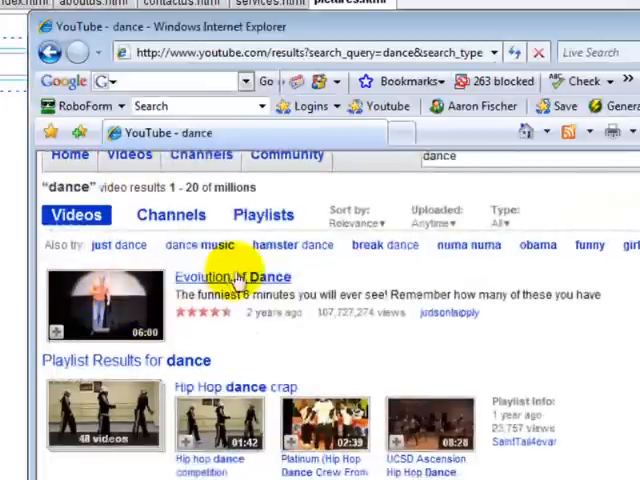
left_click(231, 277)
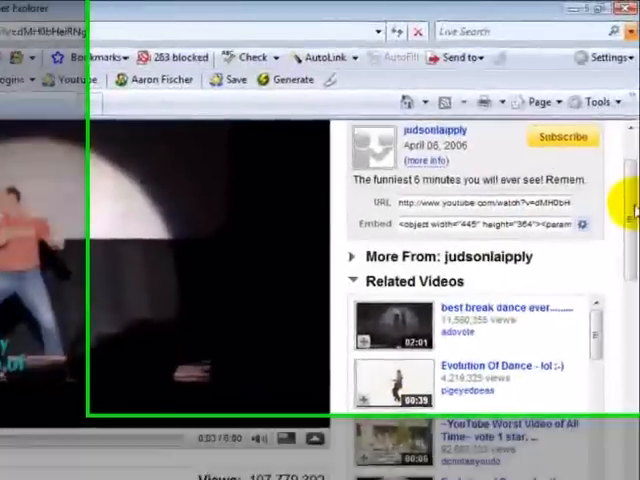
Copy the Evolution of Dance embed code from the video page
scroll("up", 3)
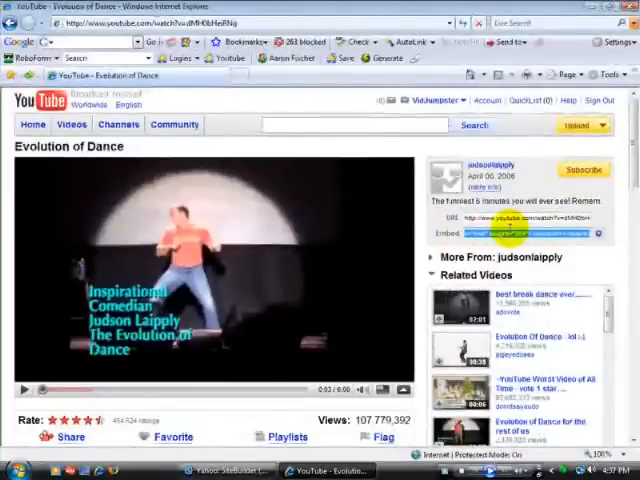
right_click(535, 232)
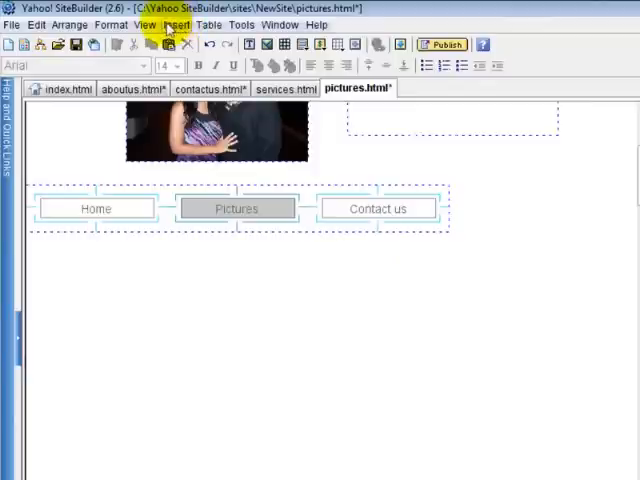
Add an HTML code element containing the pasted YouTube embed code
left_click(175, 24)
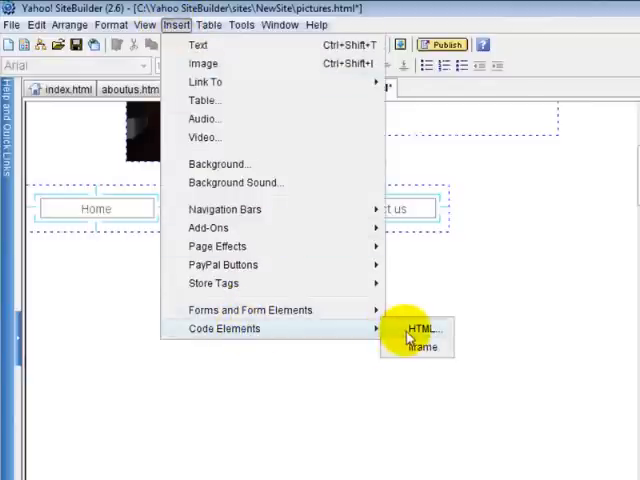
left_click(418, 331)
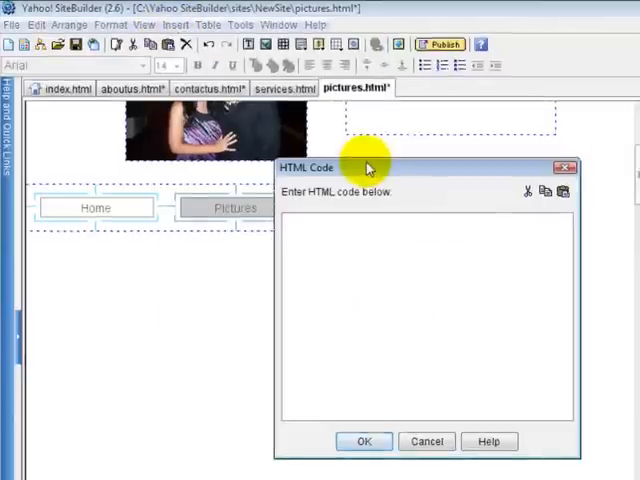
right_click(200, 290)
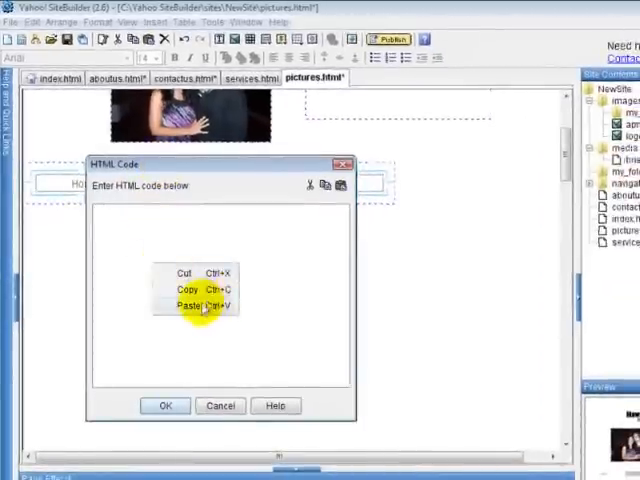
left_click(182, 305)
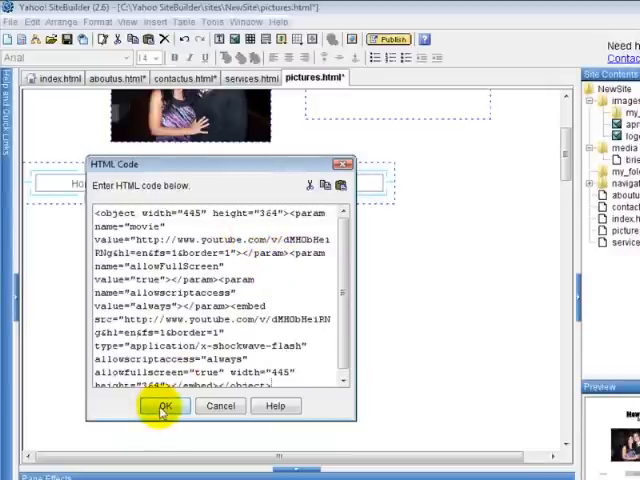
left_click(161, 406)
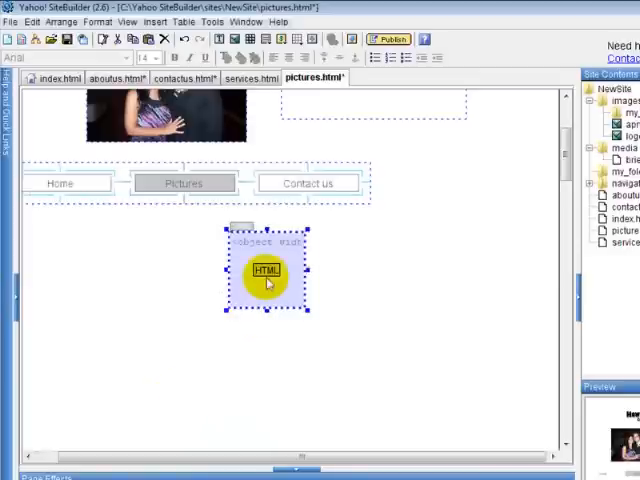
Move the HTML code box and drag its handles to enlarge it to video size
left_click_drag(266, 273, 313, 290)
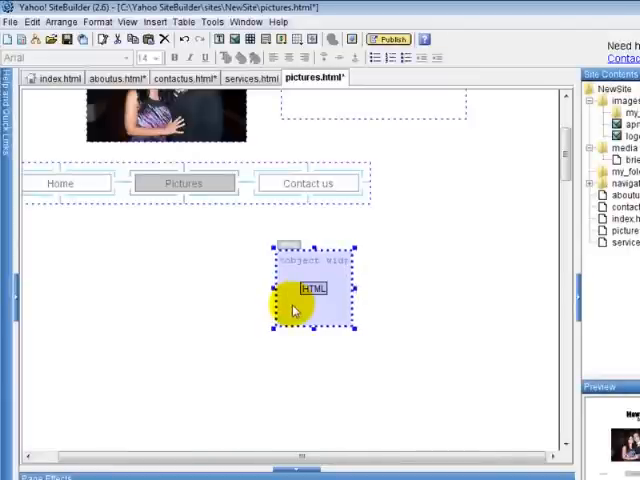
mouse_move(287, 320)
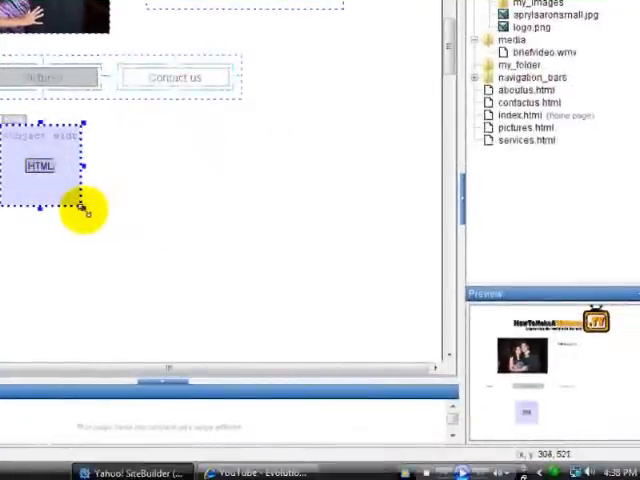
left_click_drag(85, 210, 222, 335)
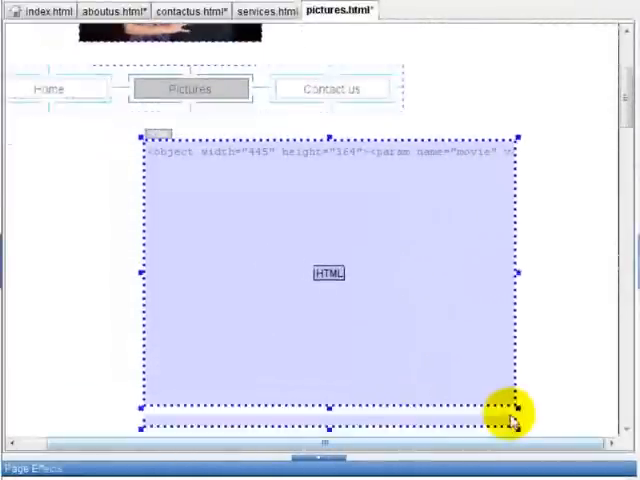
left_click_drag(513, 410, 520, 388)
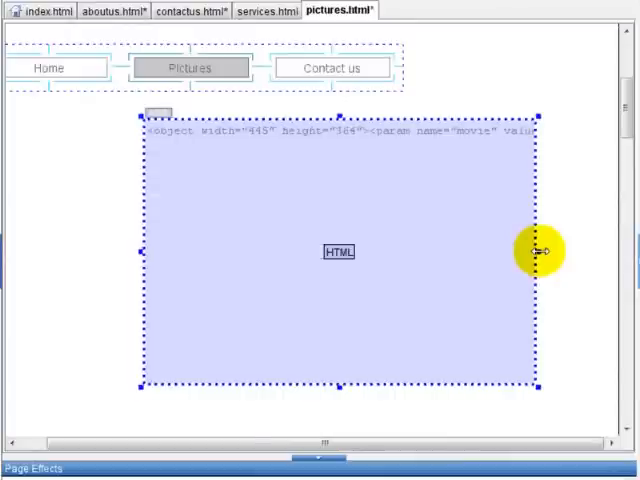
mouse_move(505, 262)
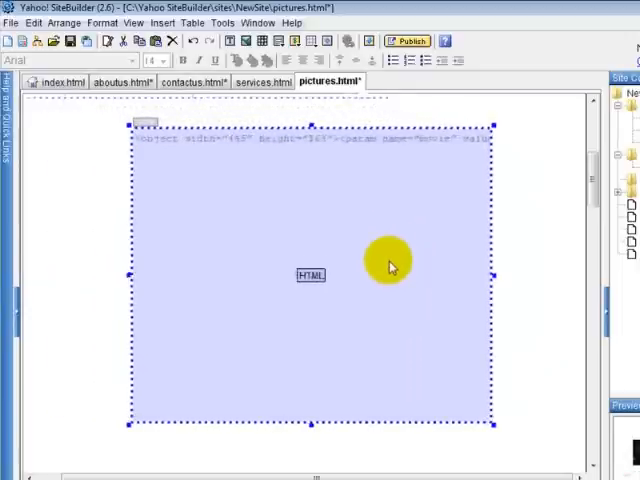
mouse_move(435, 190)
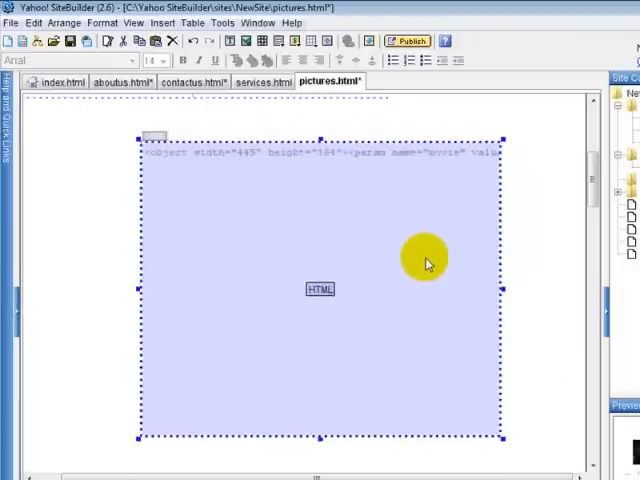
left_click_drag(425, 263, 370, 210)
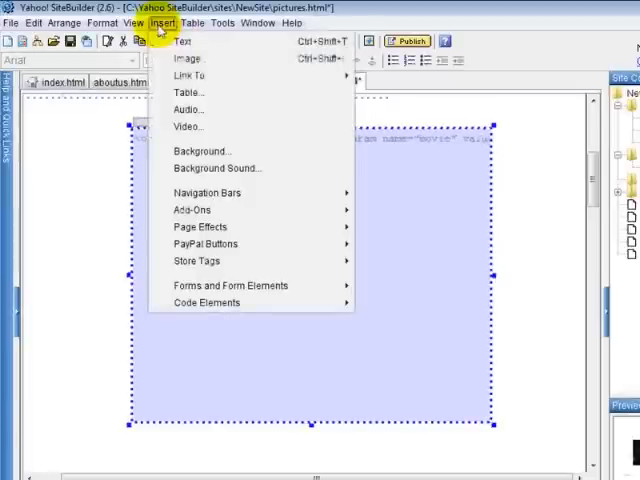
Insert the Desktop audio file hwe.wma, accepting its autostart Windows Media Player settings
left_click(186, 109)
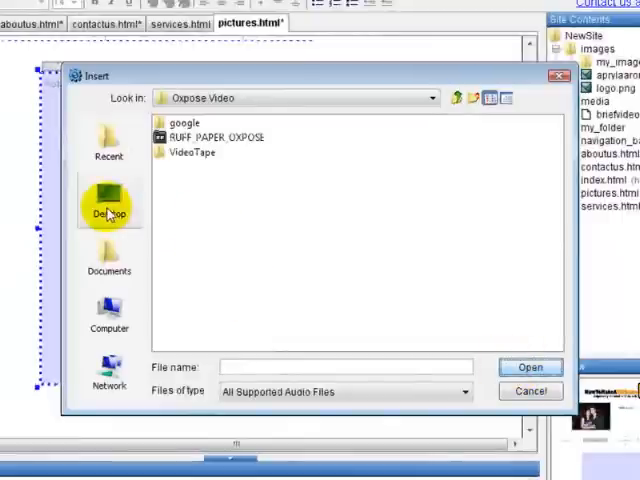
left_click(108, 200)
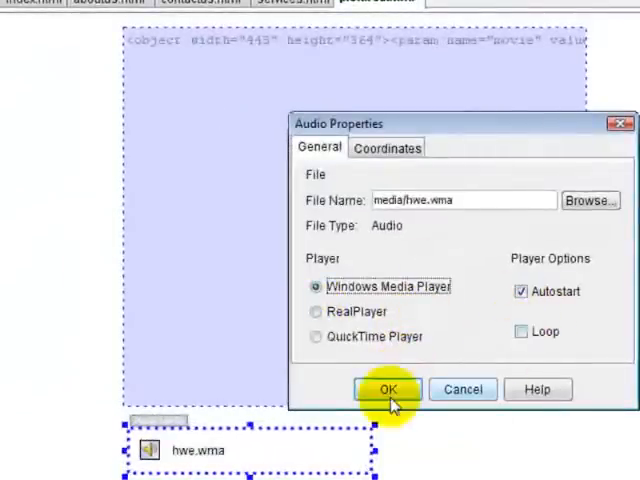
left_click(388, 389)
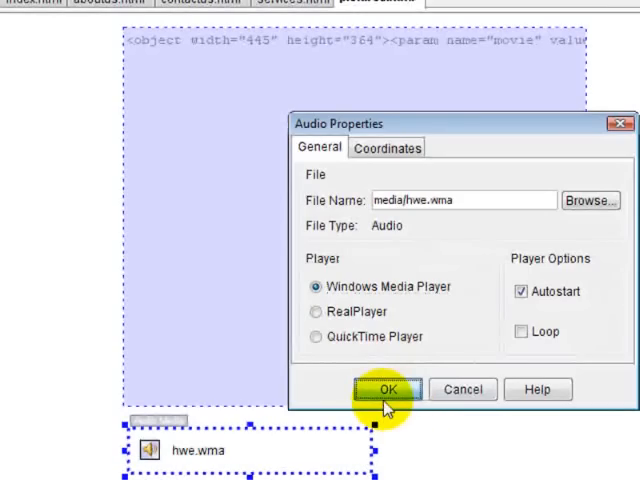
left_click(389, 389)
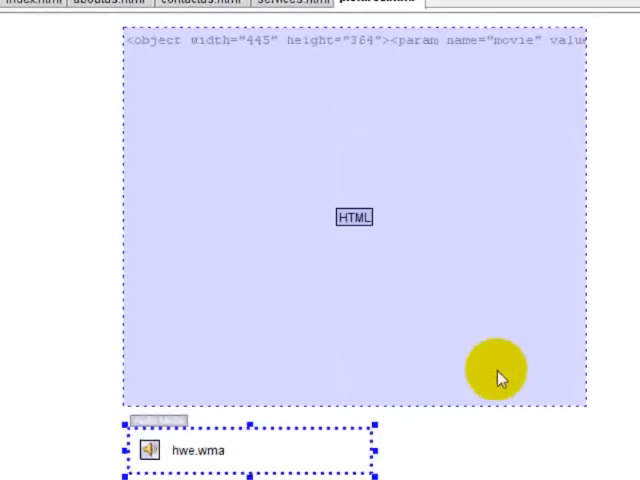